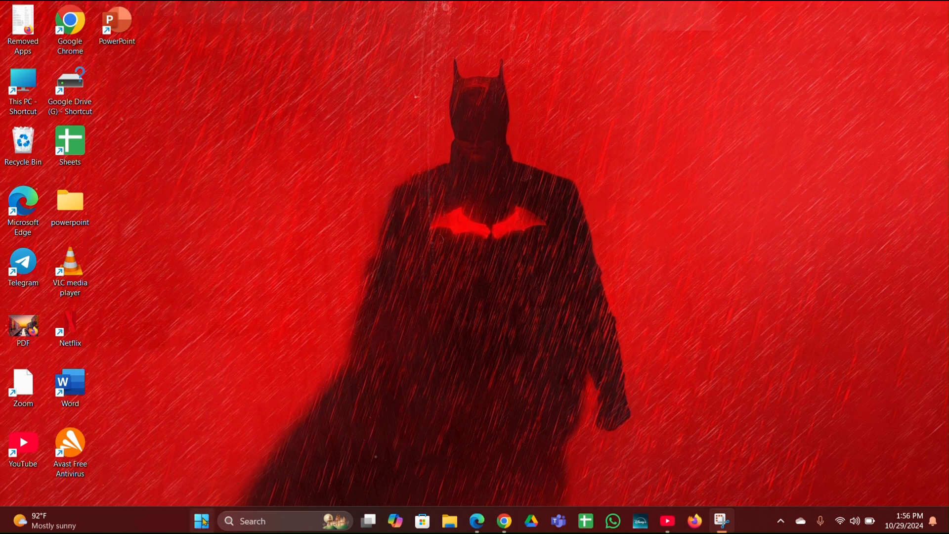
- Search 'con' from the Start menu to reach Control Panel
left_click(201, 521)
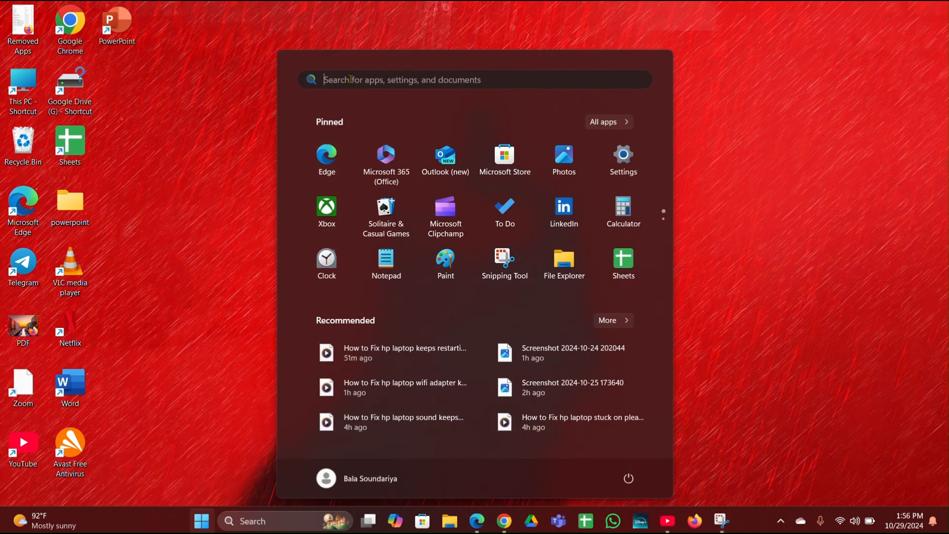
type("con")
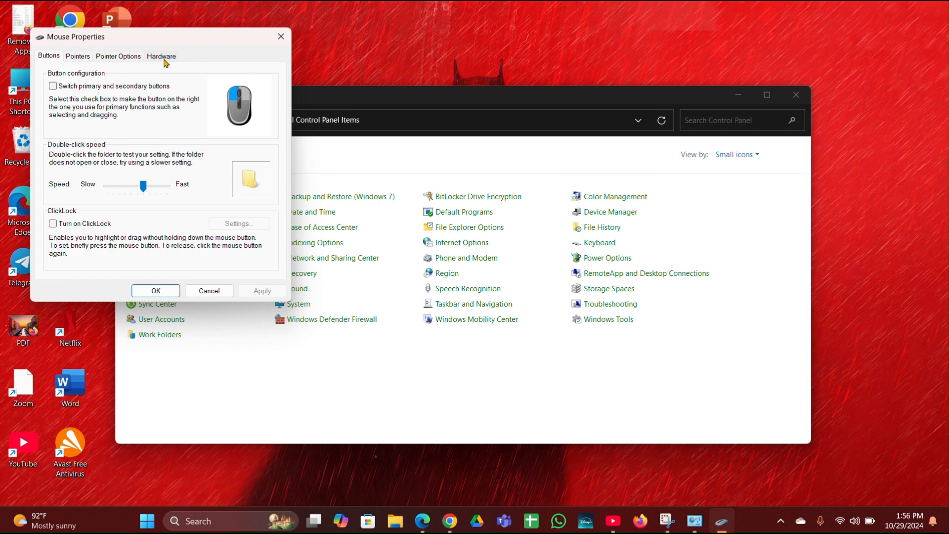
- Inspect the HID-compliant mouse's Hardware tab and driver properties, then close the dialogs with OK
left_click(161, 56)
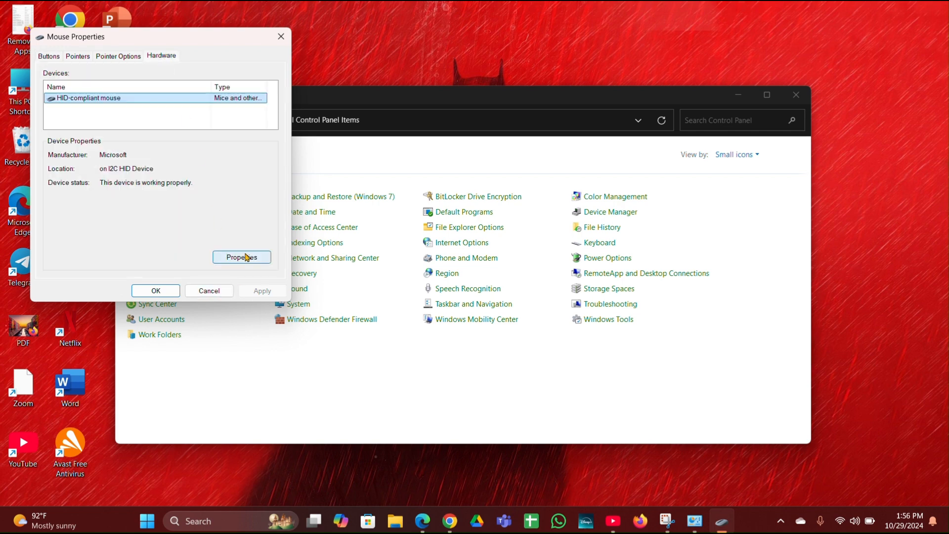
left_click(241, 256)
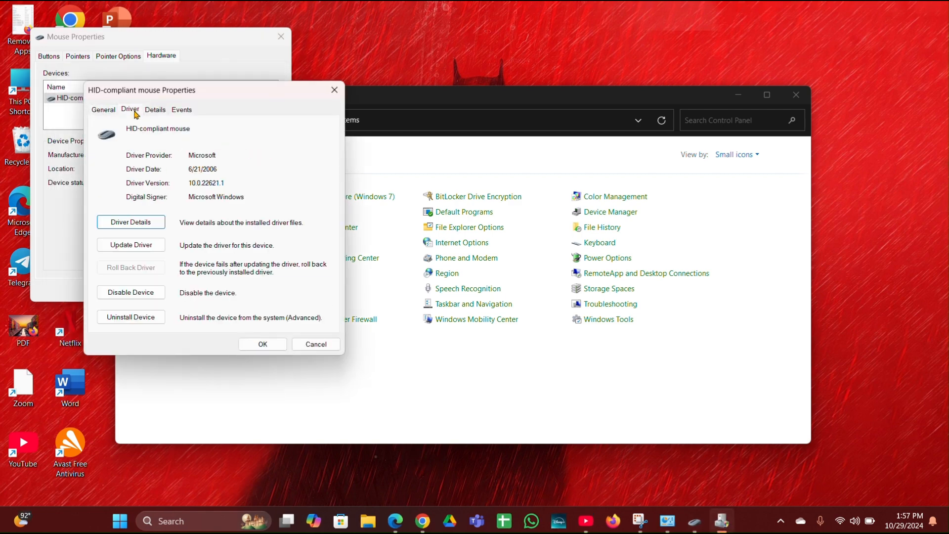
mouse_move(131, 292)
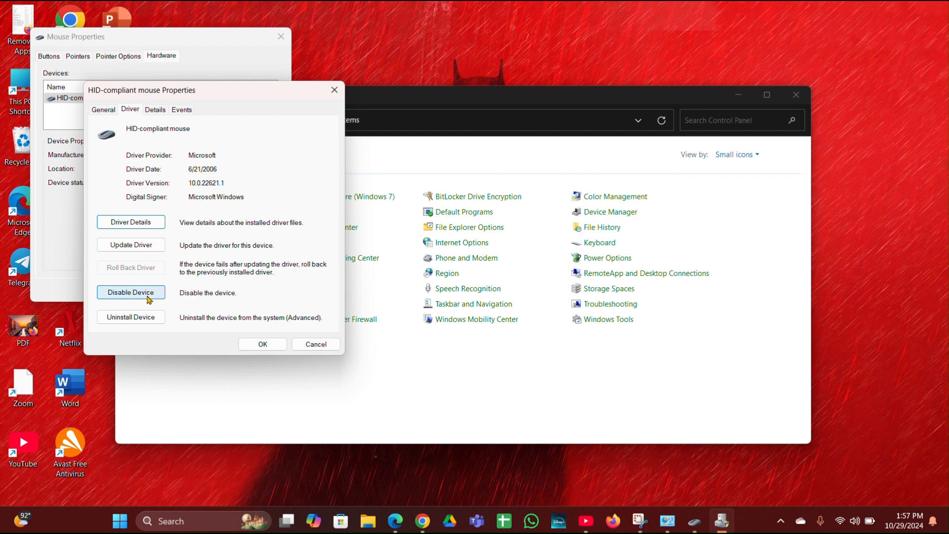
mouse_move(240, 337)
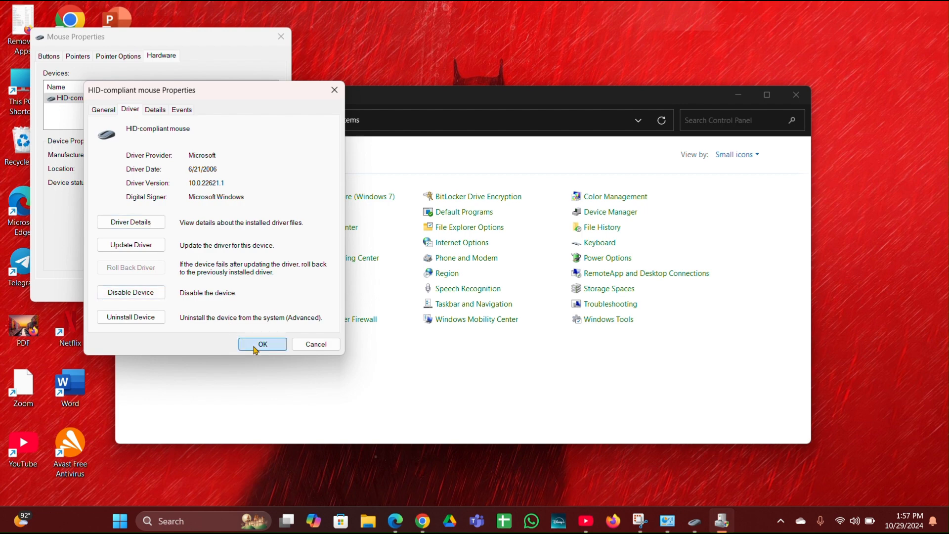
left_click(262, 344)
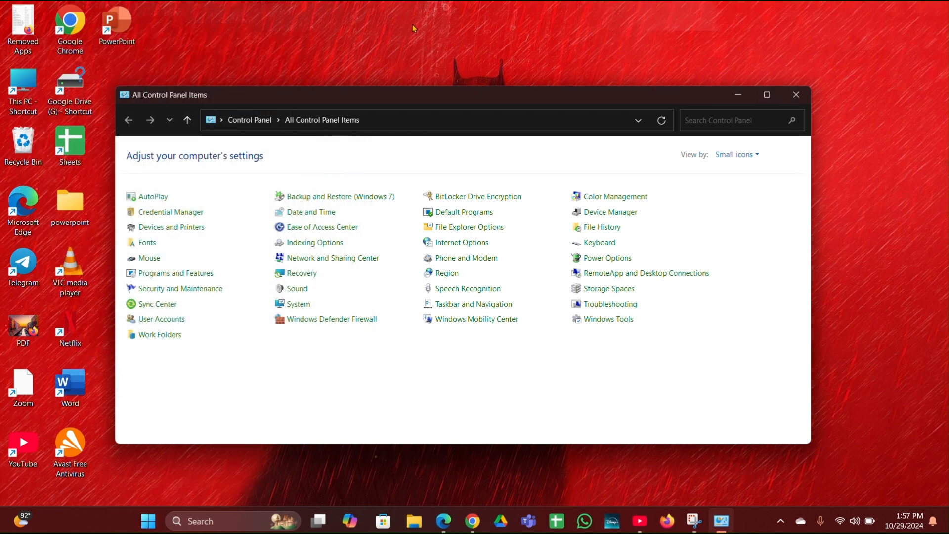
- Close the All Control Panel Items window to return to the desktop
left_click(795, 95)
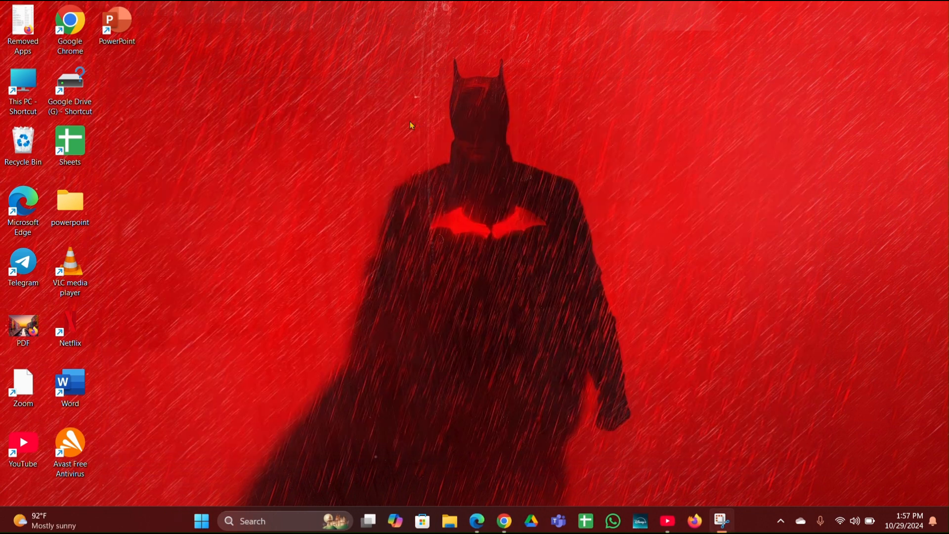
left_click(201, 521)
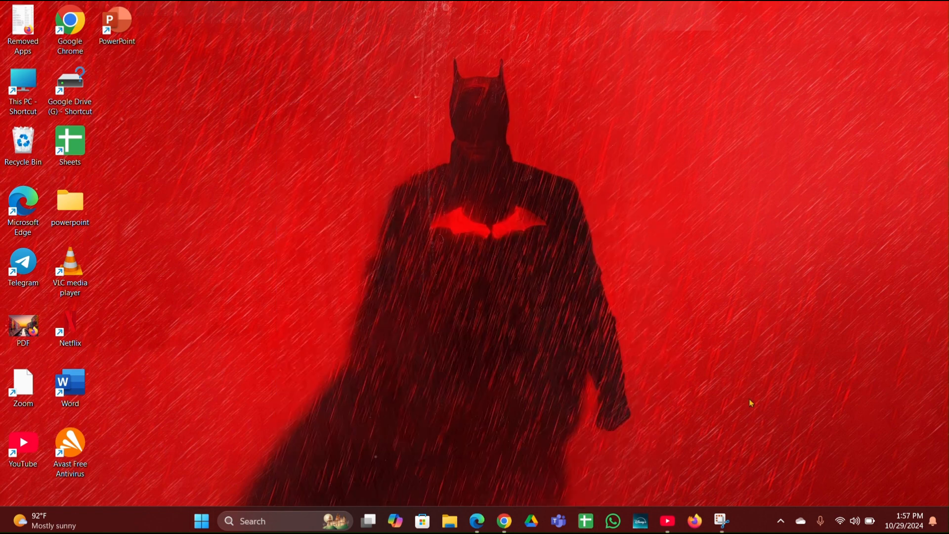
mouse_move(253, 481)
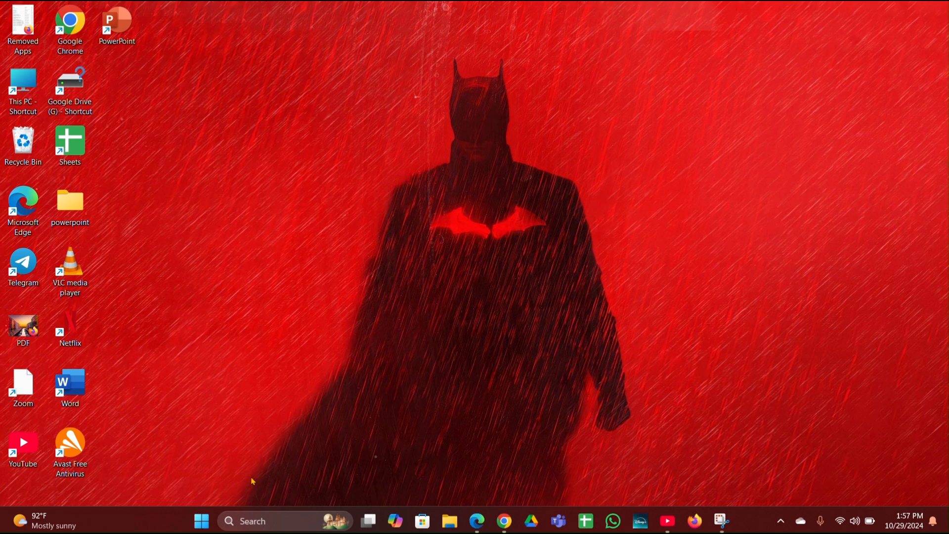
- Open Device Manager and the HID-compliant mouse's properties under Mice and other pointing devices
right_click(201, 521)
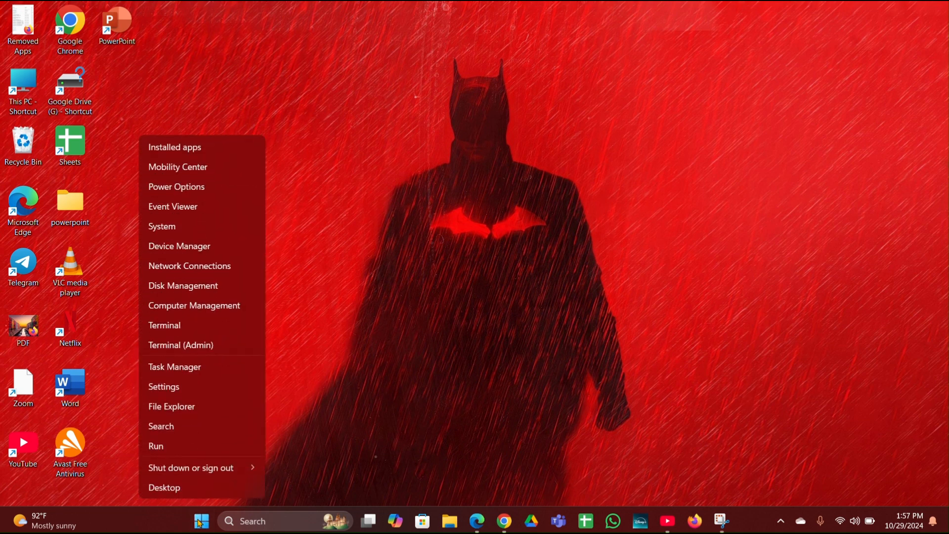
left_click(191, 245)
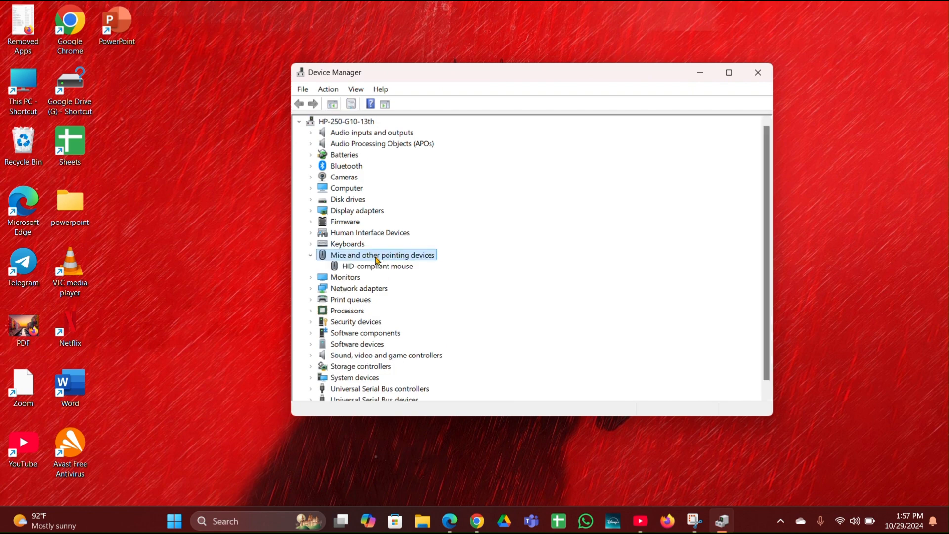
left_click(377, 266)
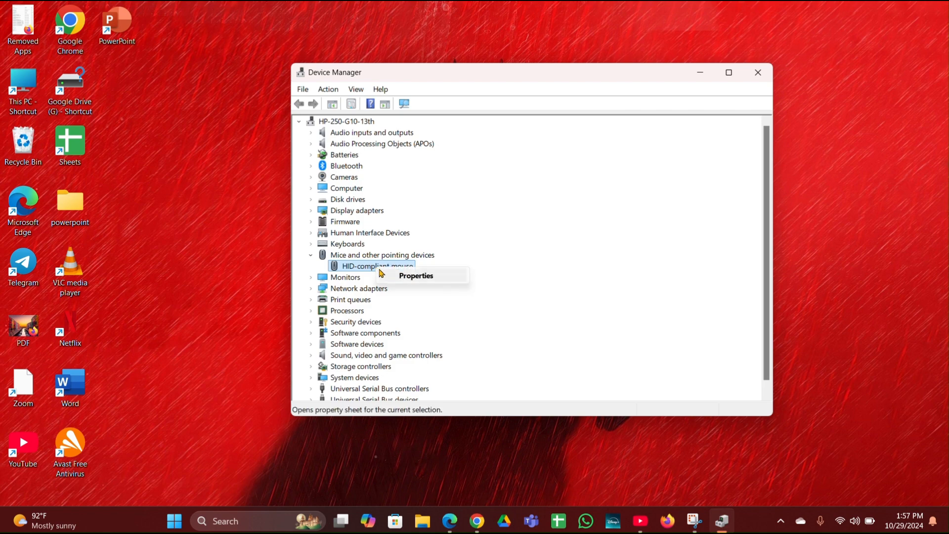
left_click(416, 275)
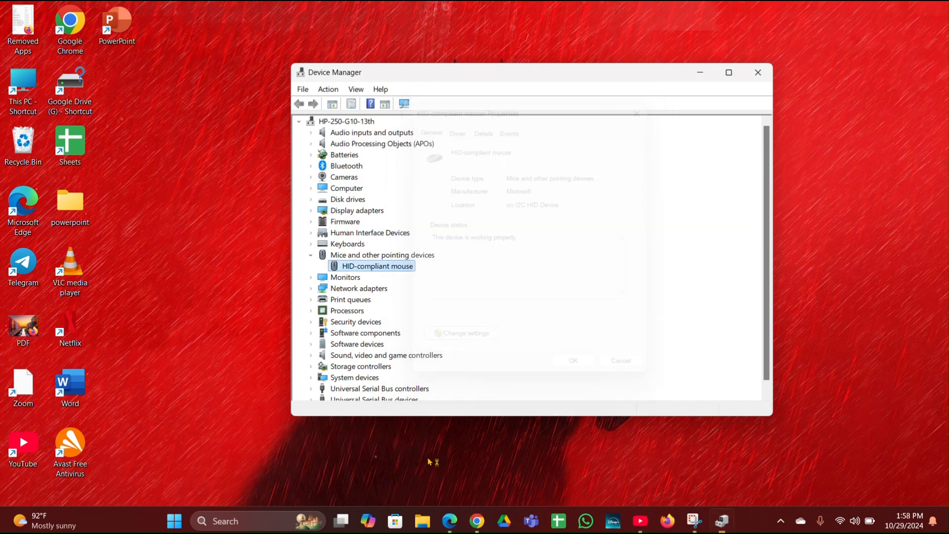
double_click(377, 266)
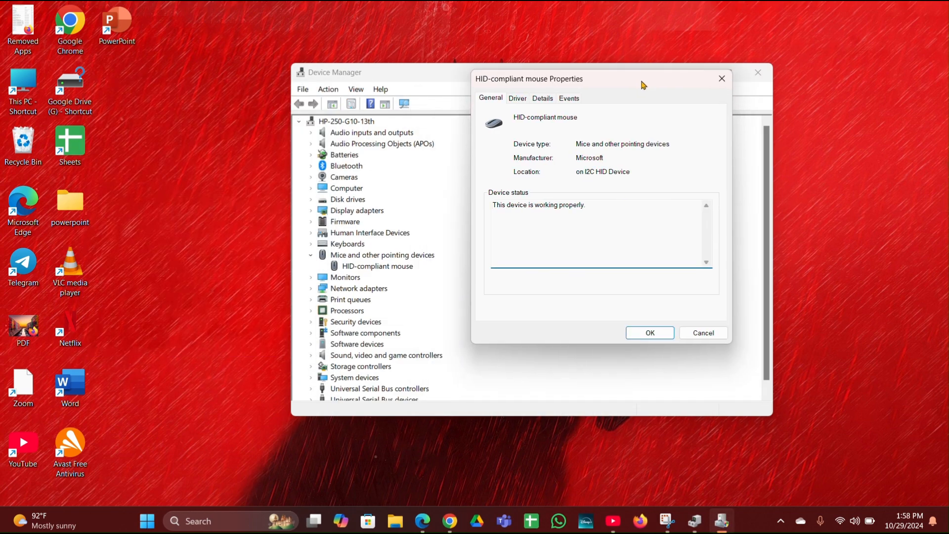
- Search automatically for an updated mouse driver; the best driver is already installed
left_click(517, 97)
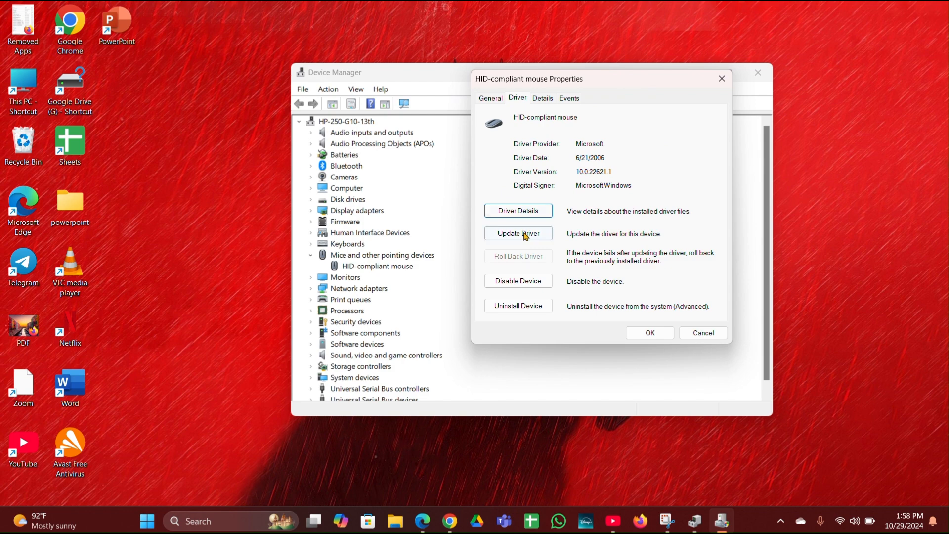
left_click(517, 234)
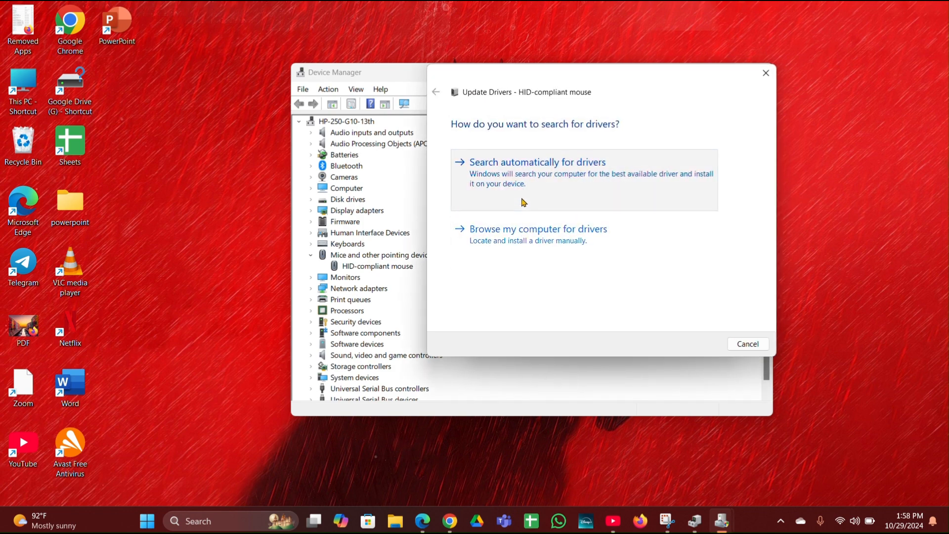
left_click(536, 162)
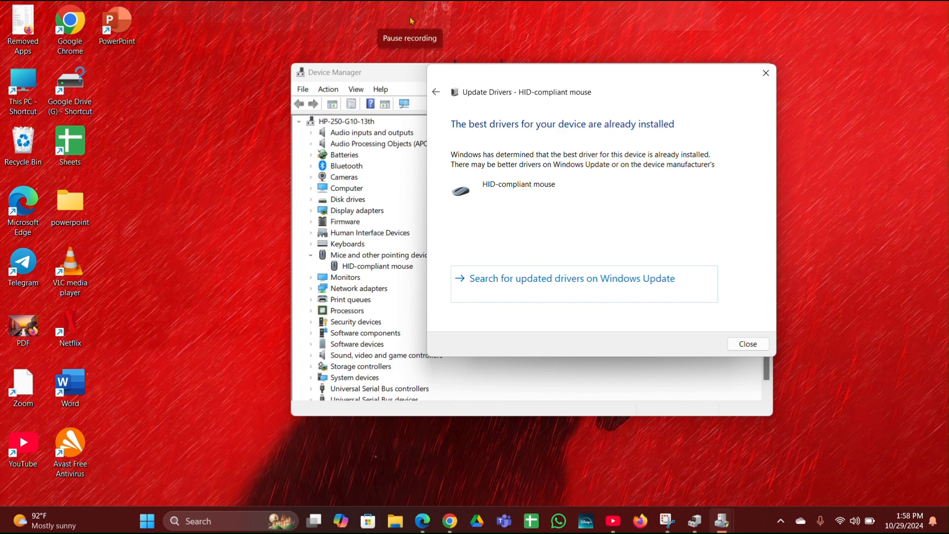
left_click(747, 344)
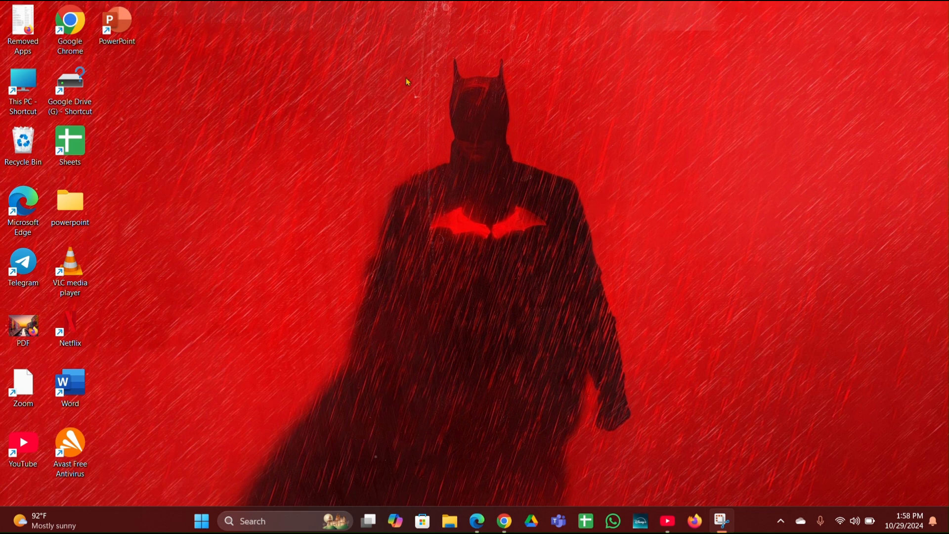
mouse_move(405, 168)
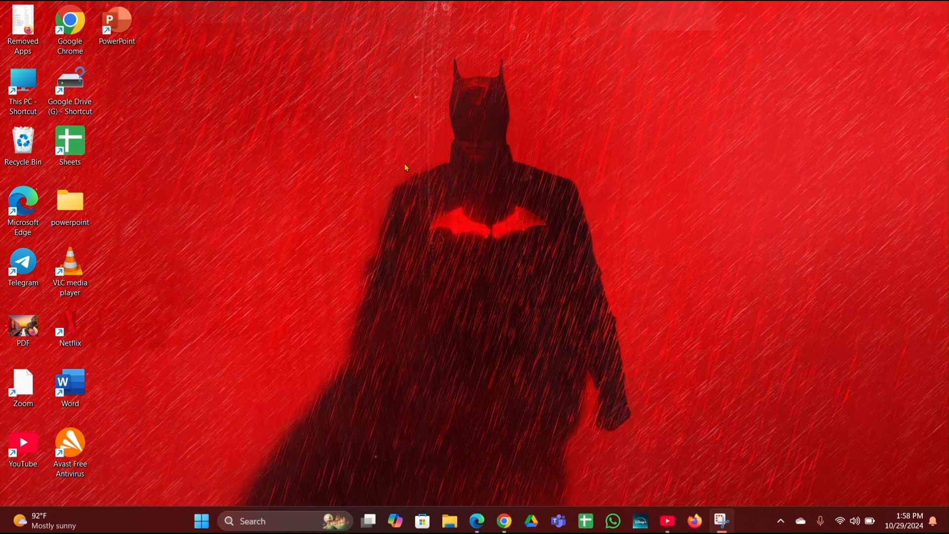
- Run the Hardware and Devices troubleshooter from the Run box; it identifies no problem
key("Win+r")
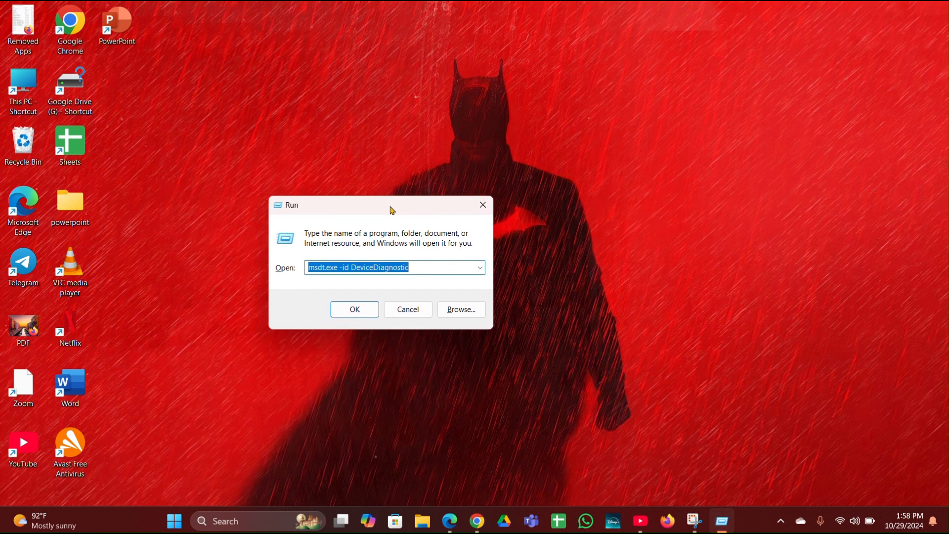
mouse_move(353, 310)
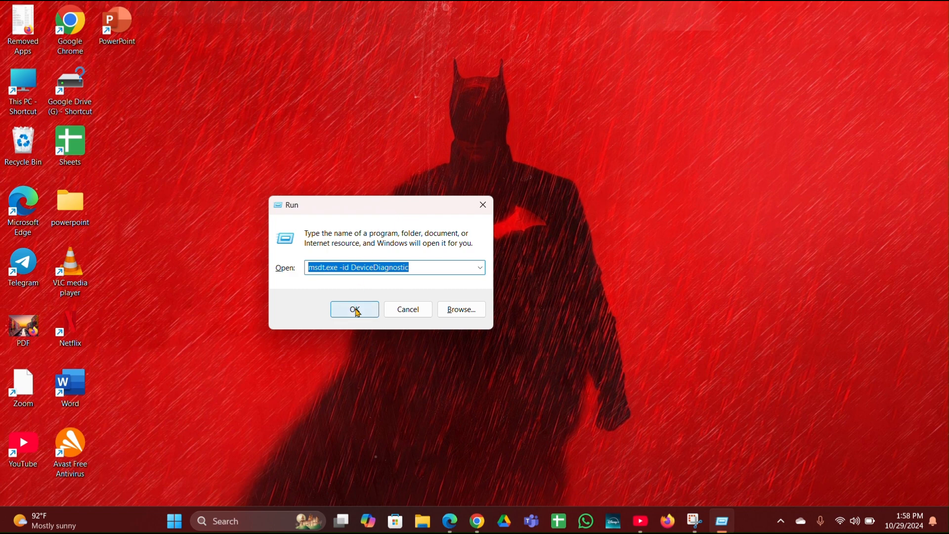
left_click(354, 310)
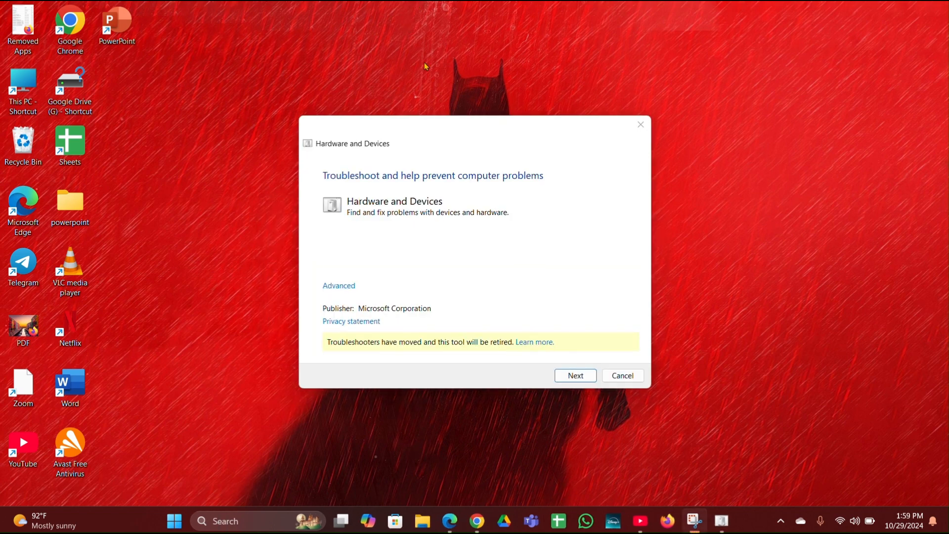
mouse_move(440, 240)
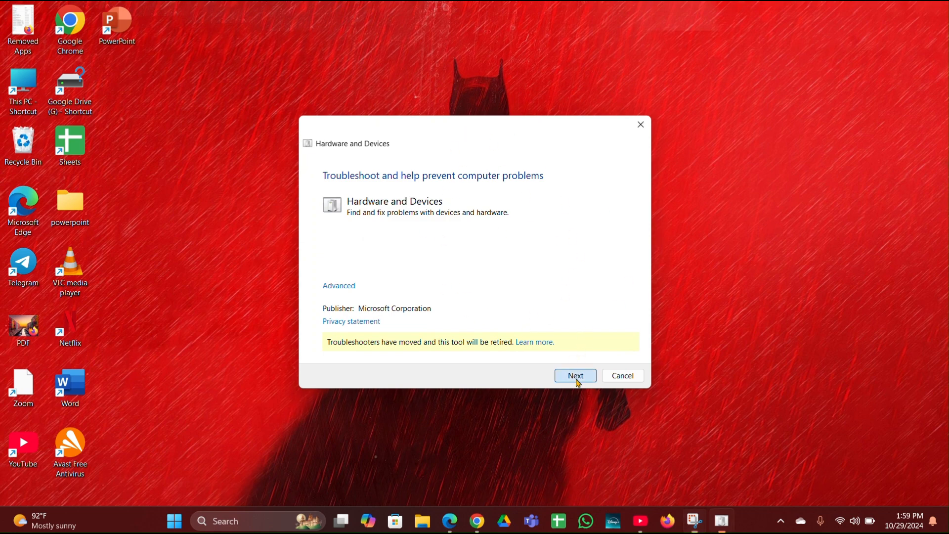
left_click(574, 375)
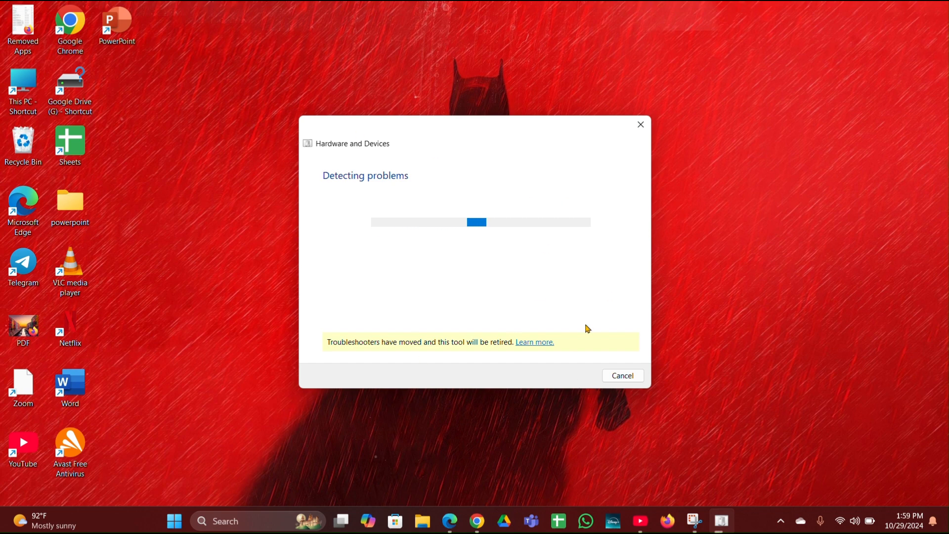
mouse_move(348, 220)
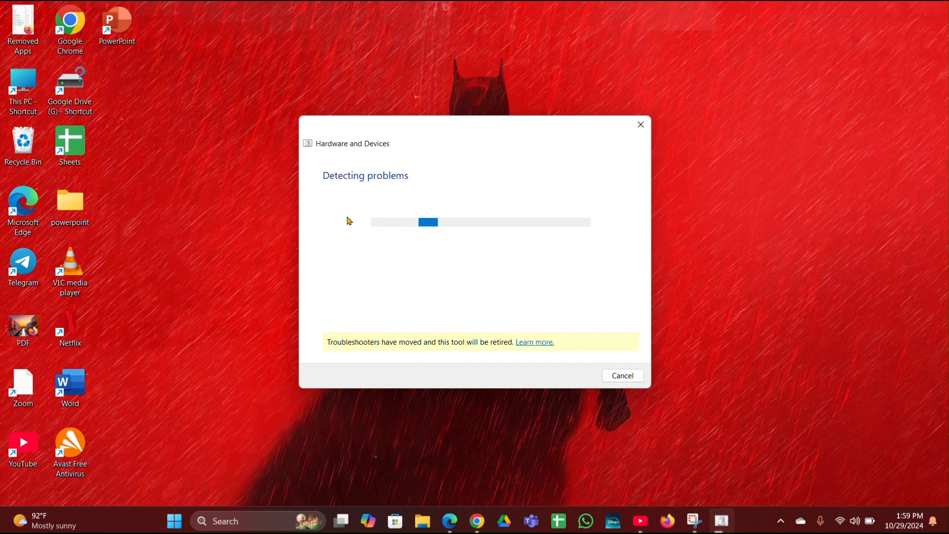
mouse_move(610, 303)
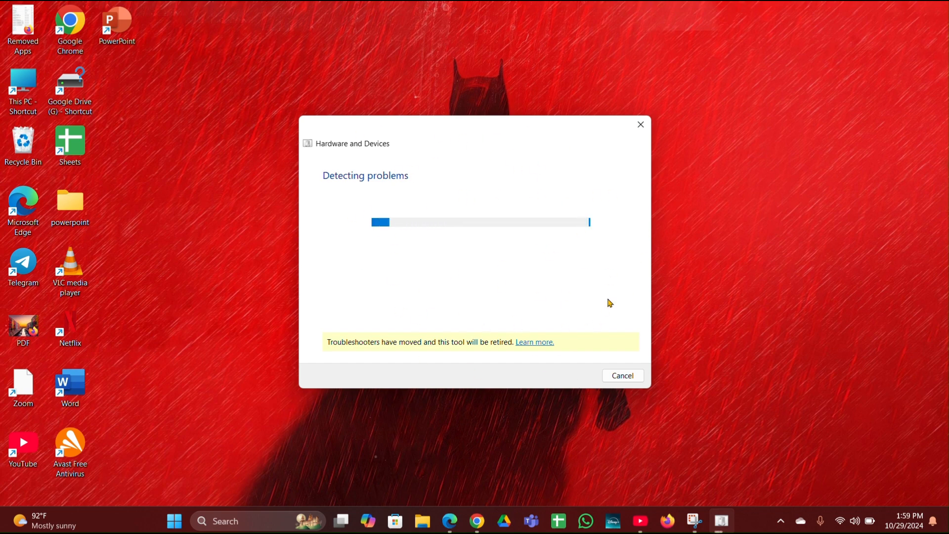
mouse_move(526, 291)
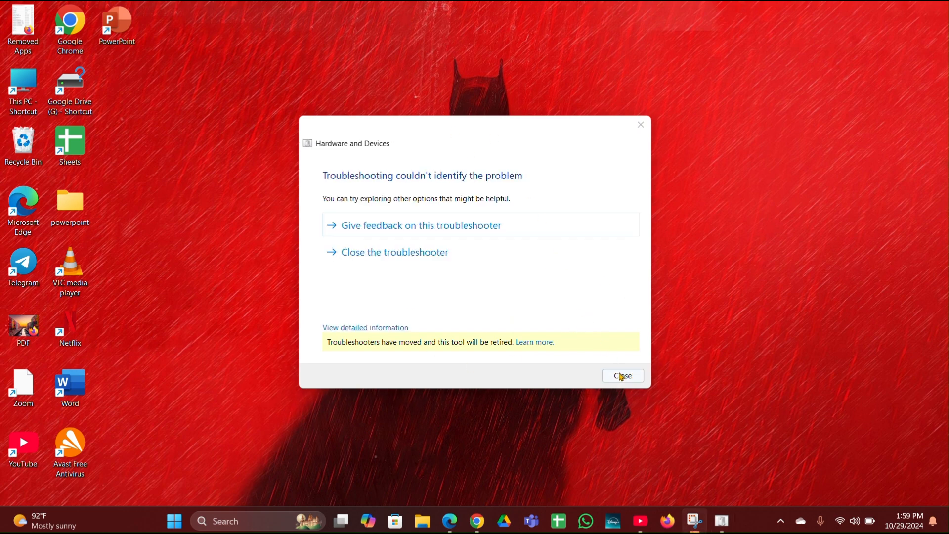
left_click(622, 375)
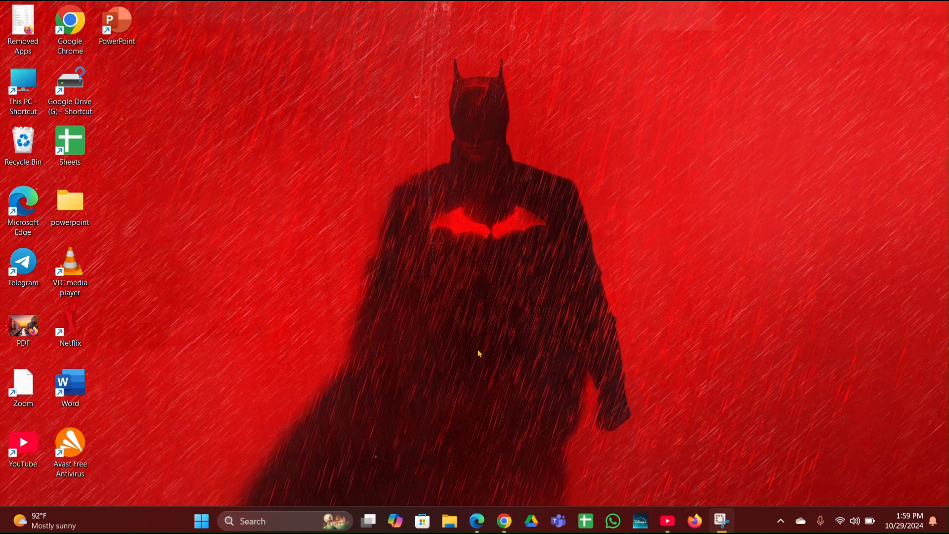
mouse_move(464, 360)
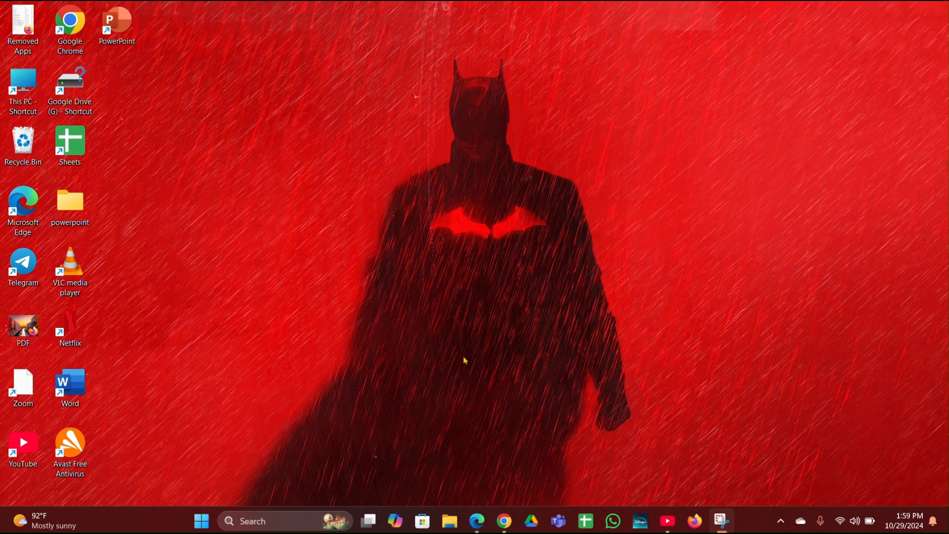
right_click(202, 520)
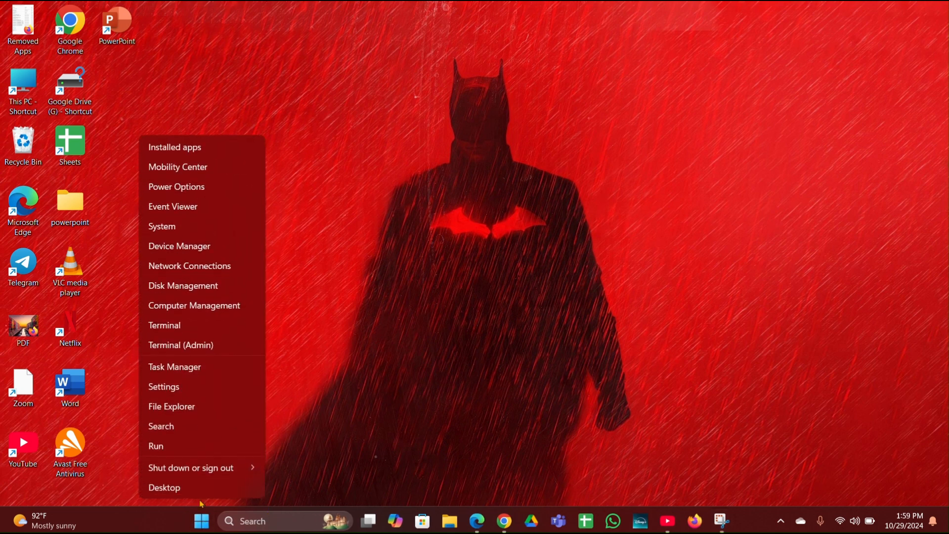
mouse_move(163, 386)
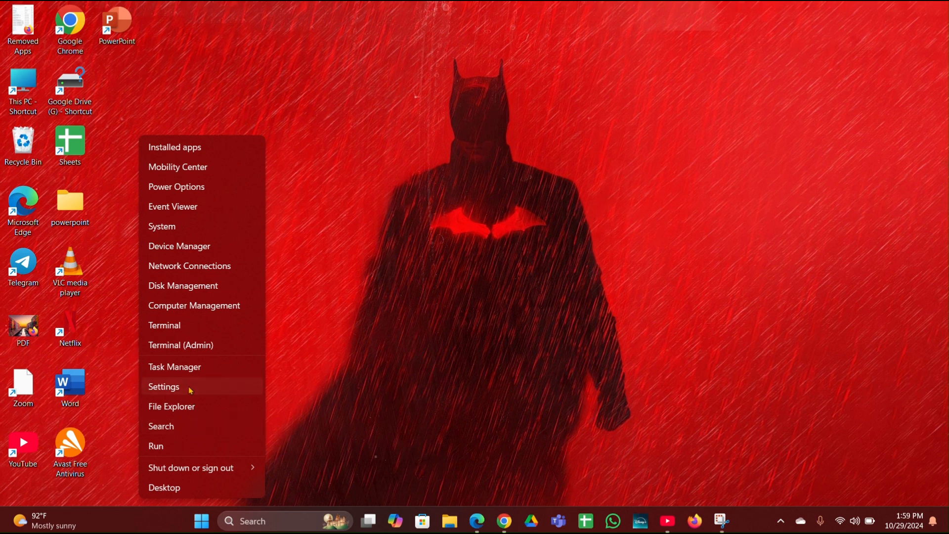
- Expand the Touchpad reset-to-defaults options under Bluetooth & devices, then minimize Settings
left_click(164, 386)
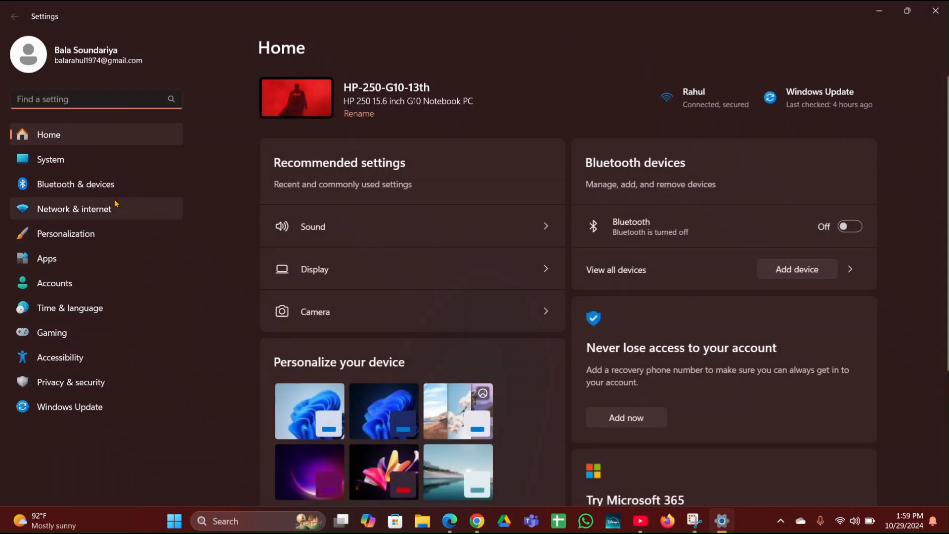
left_click(76, 184)
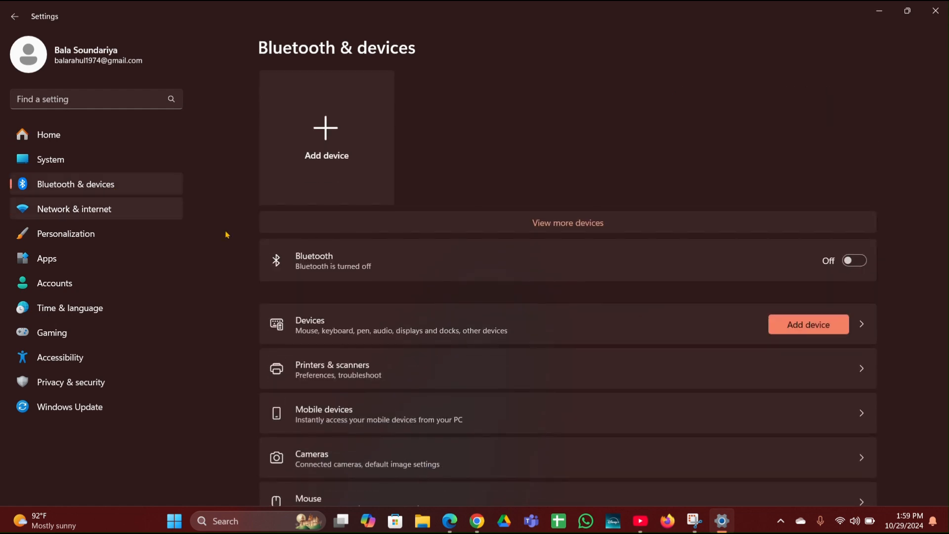
scroll("down", 3)
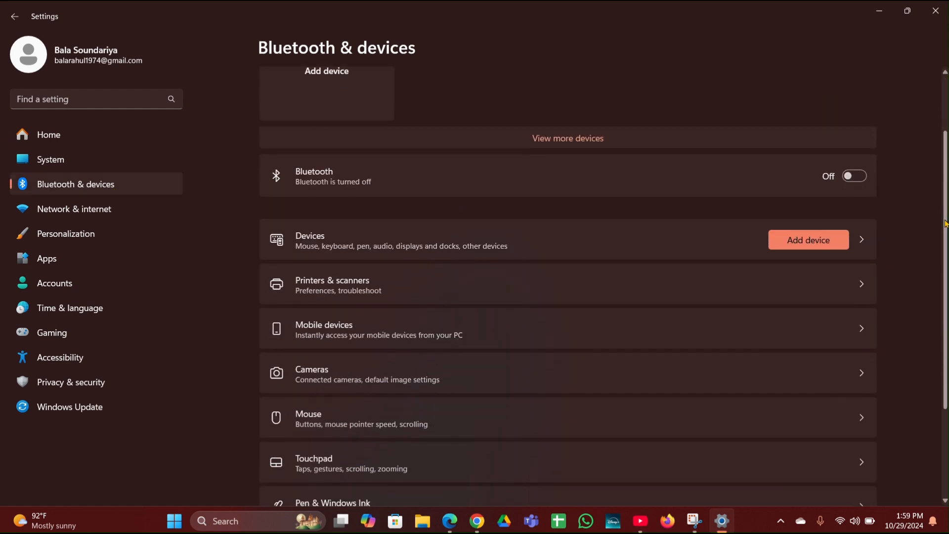
scroll("down", 3)
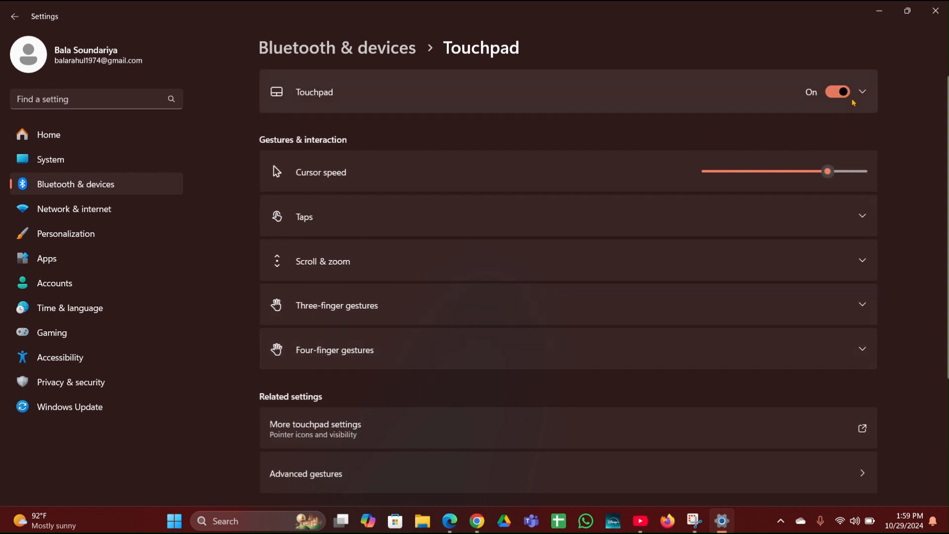
mouse_move(866, 98)
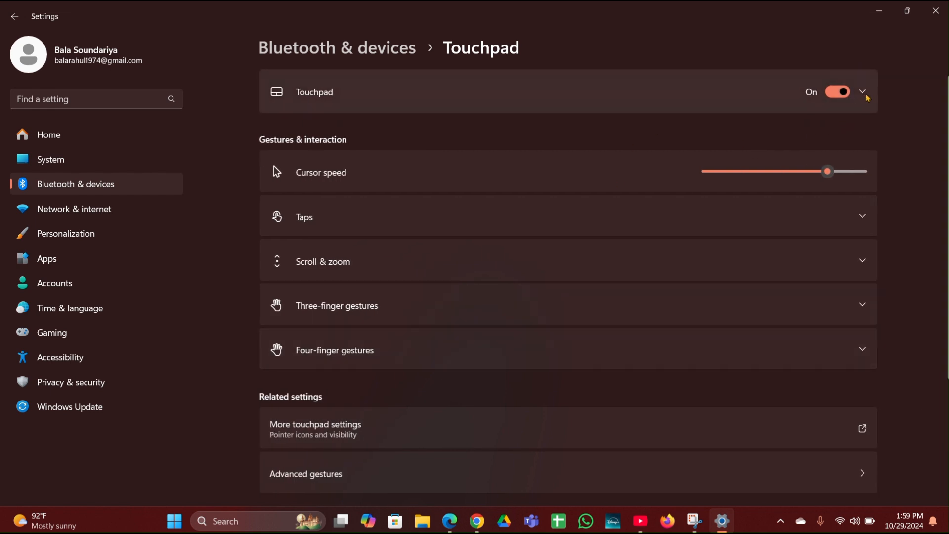
mouse_move(865, 94)
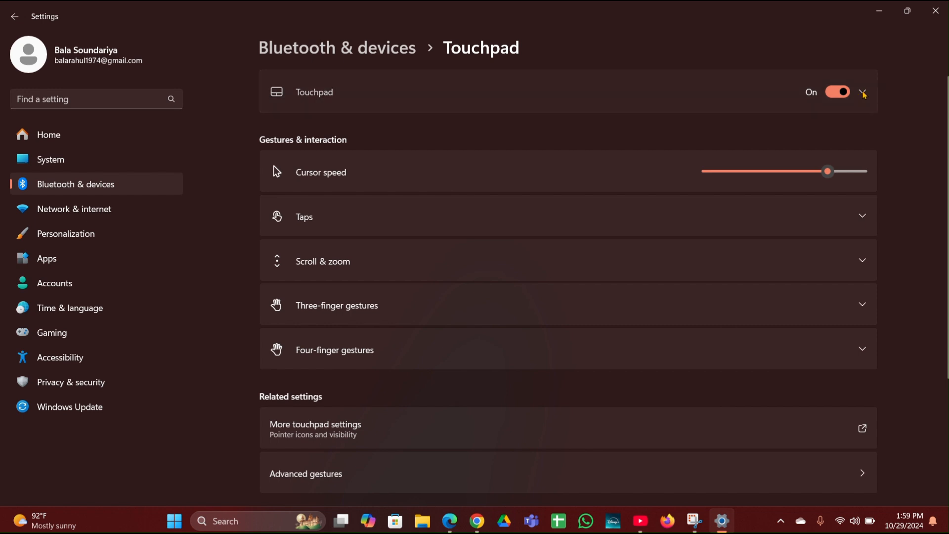
left_click(862, 92)
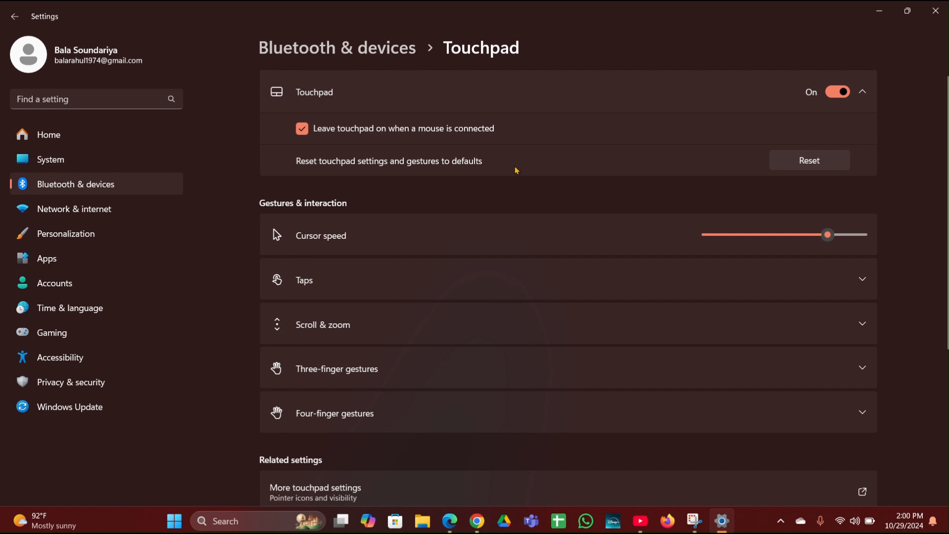
mouse_move(797, 161)
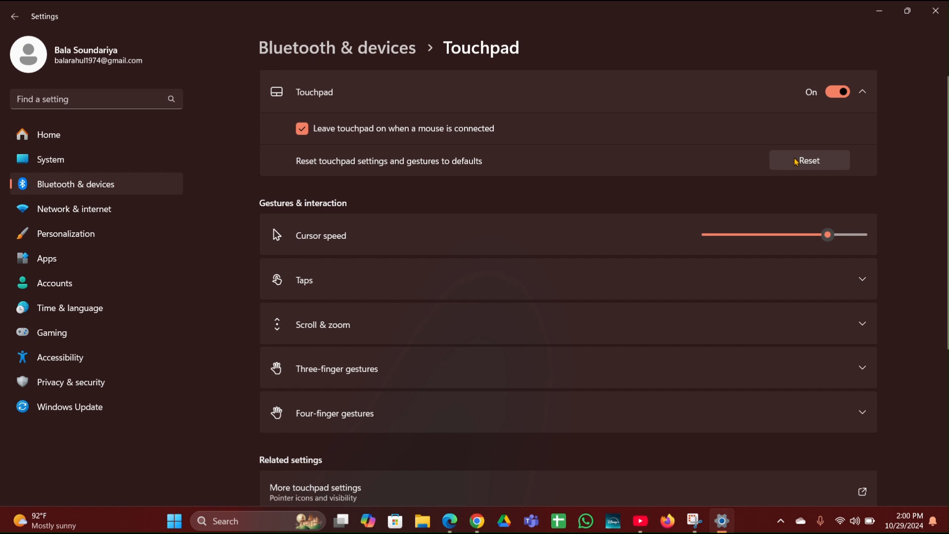
mouse_move(878, 11)
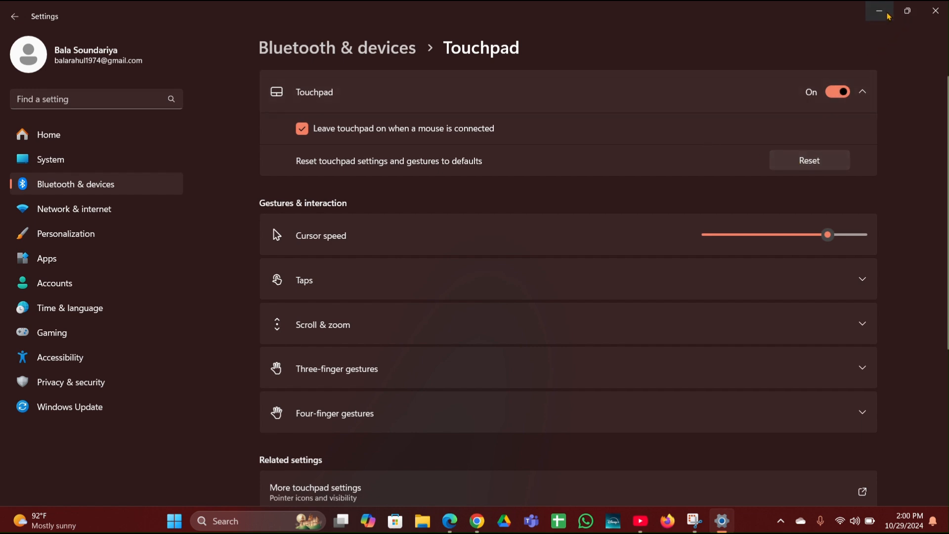
mouse_move(879, 11)
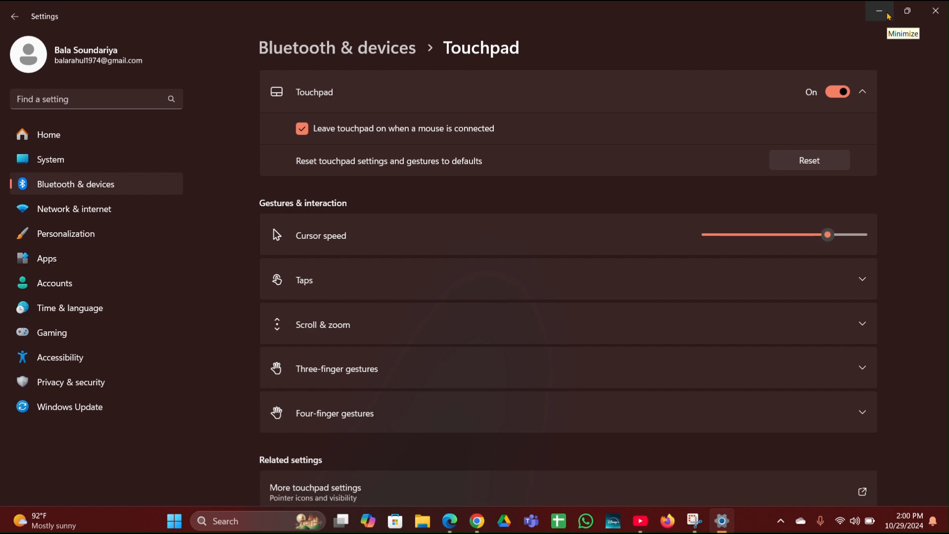
left_click(879, 11)
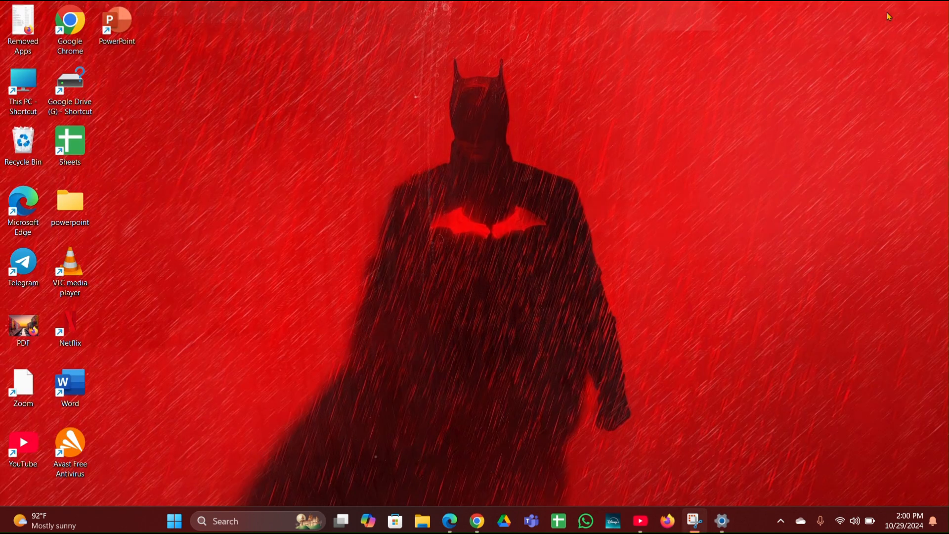
mouse_move(523, 12)
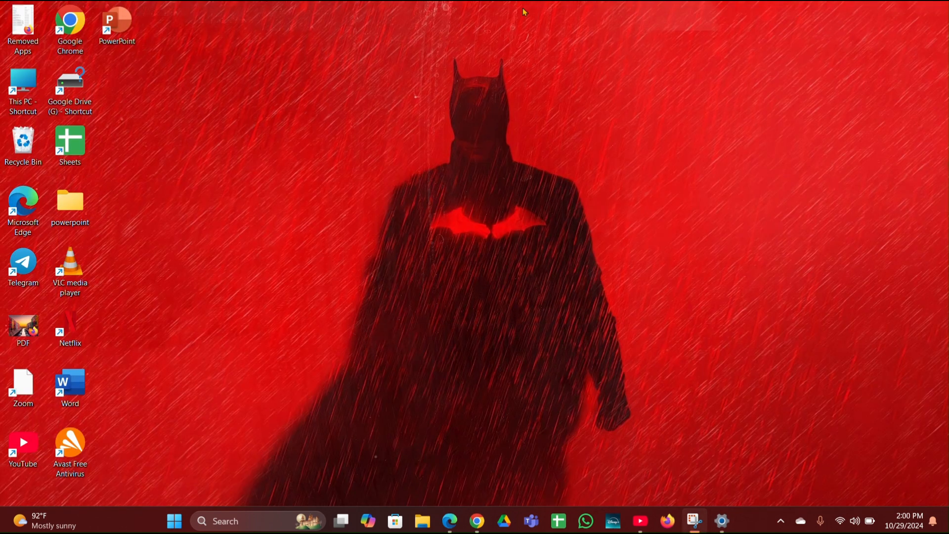